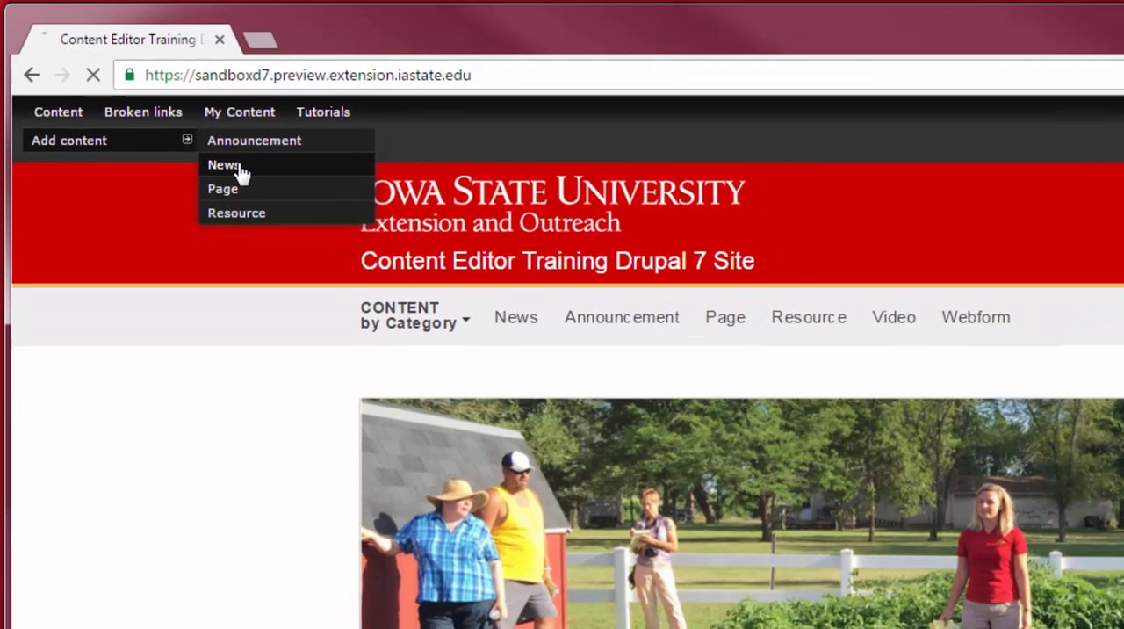
Start a new News item from Add content, opening the blank Create News form.
click(222, 165)
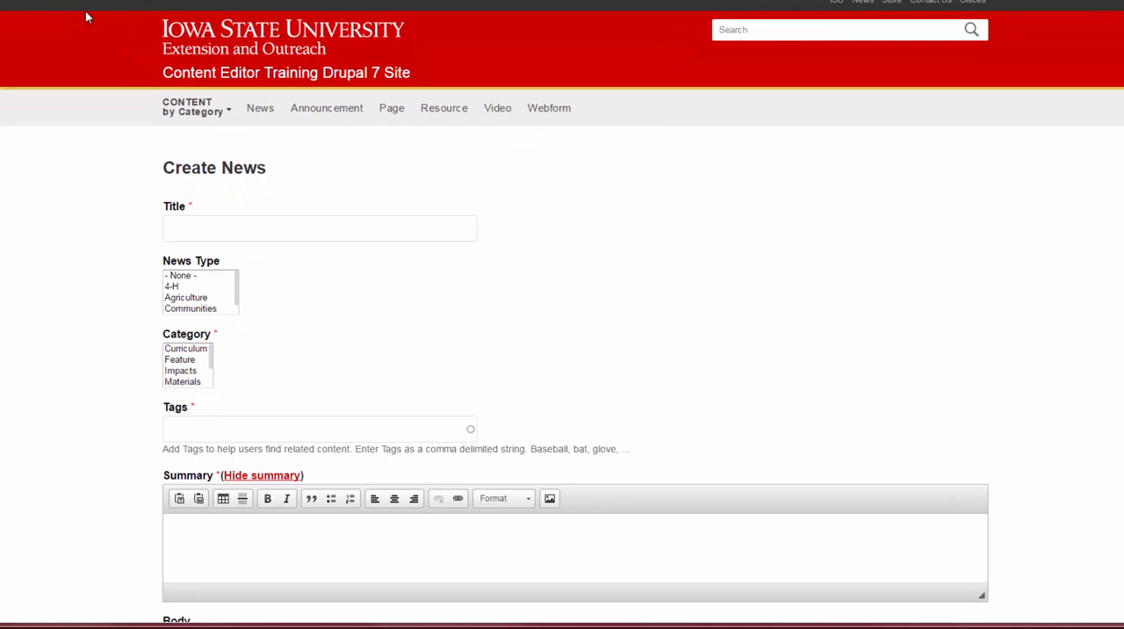
mouse_move(102, 116)
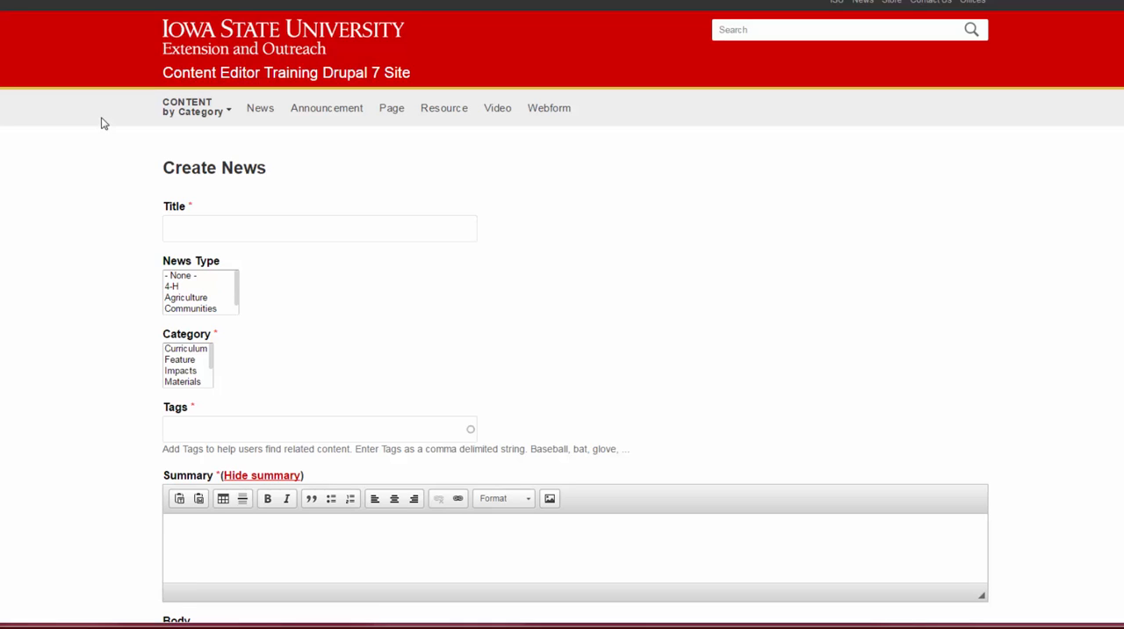
scroll(down, 3)
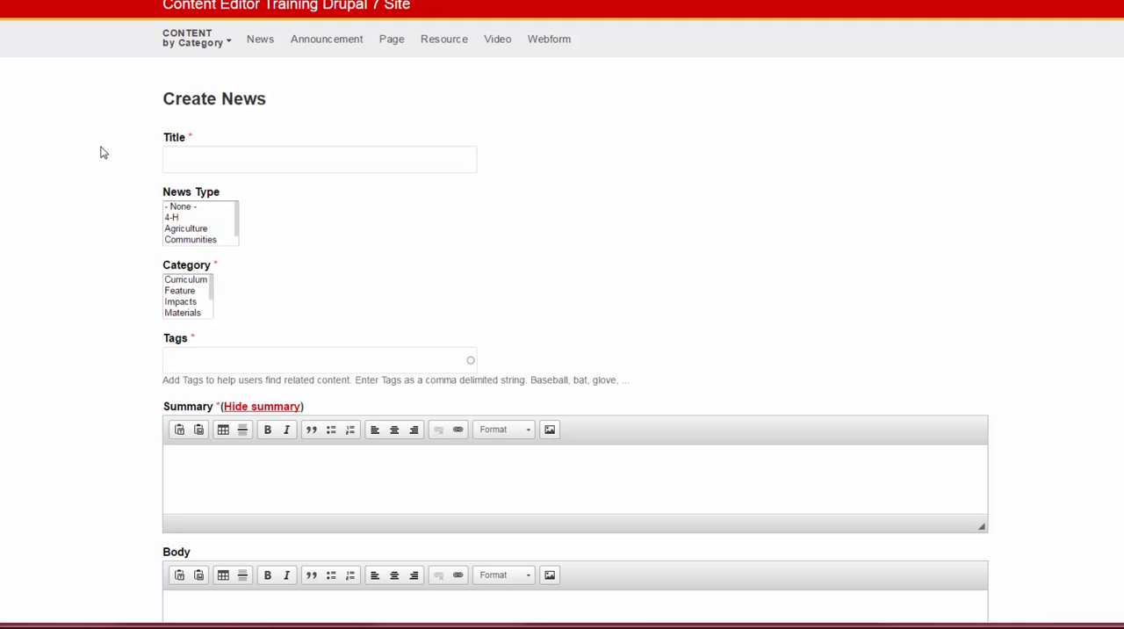
mouse_move(102, 150)
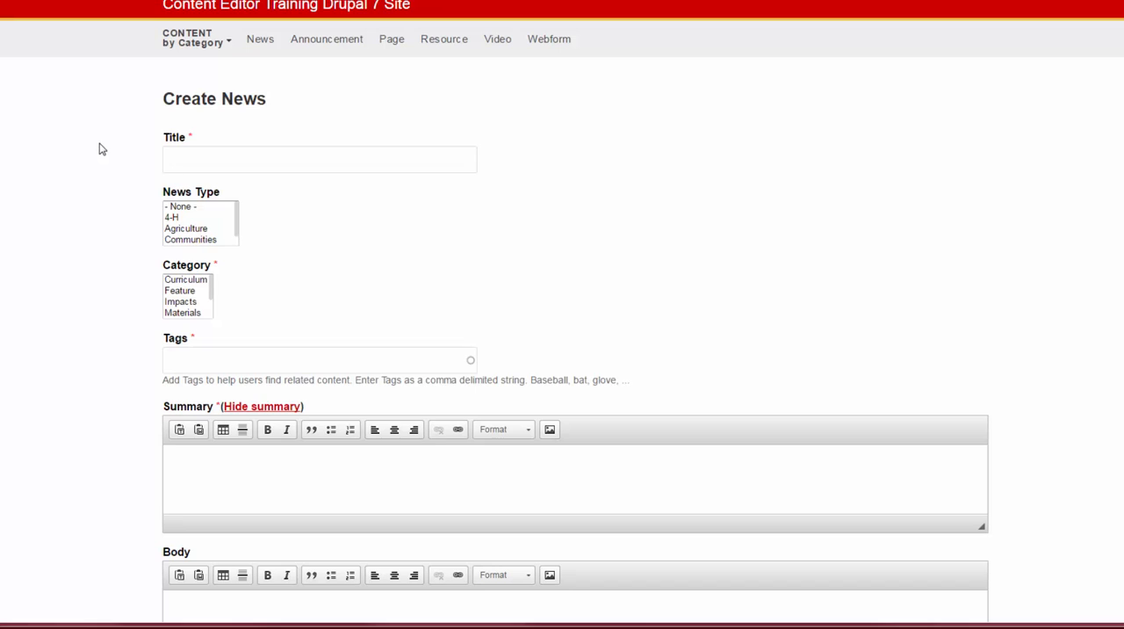
mouse_move(74, 158)
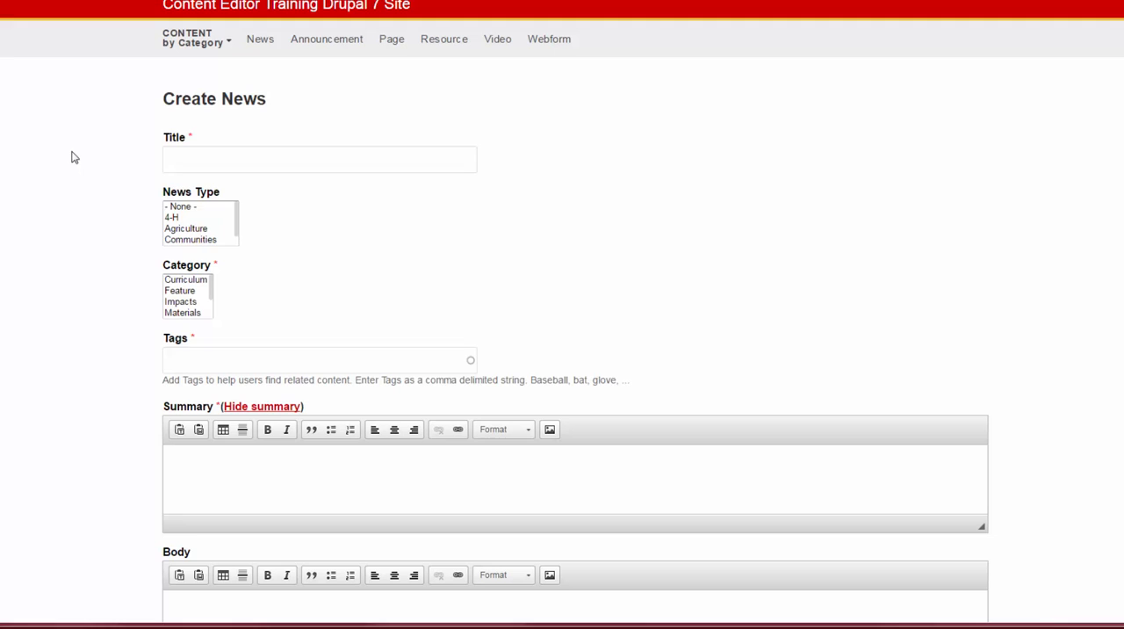
Enter 'bot' in the Tags field, bringing up the 'botany' autocomplete suggestion.
click(309, 358)
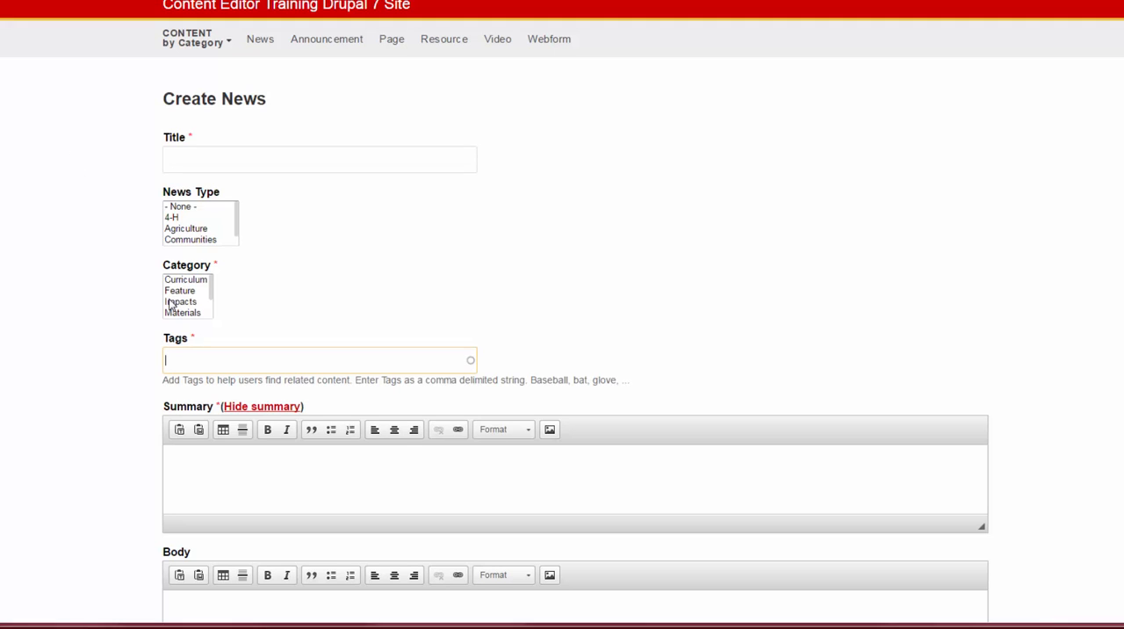
mouse_move(127, 321)
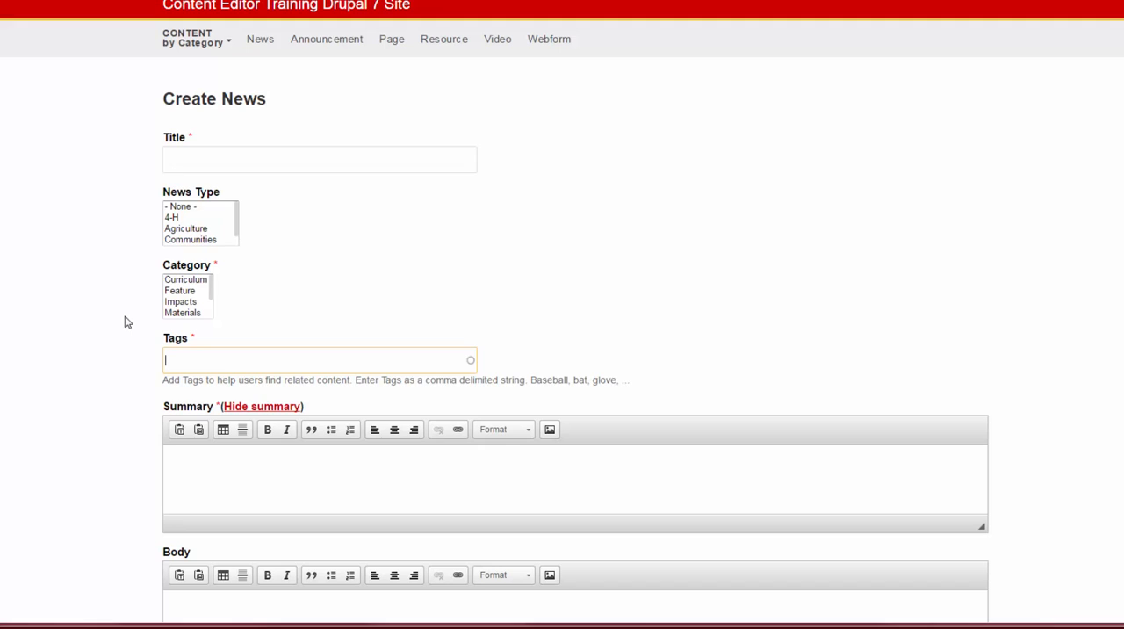
text(bot)
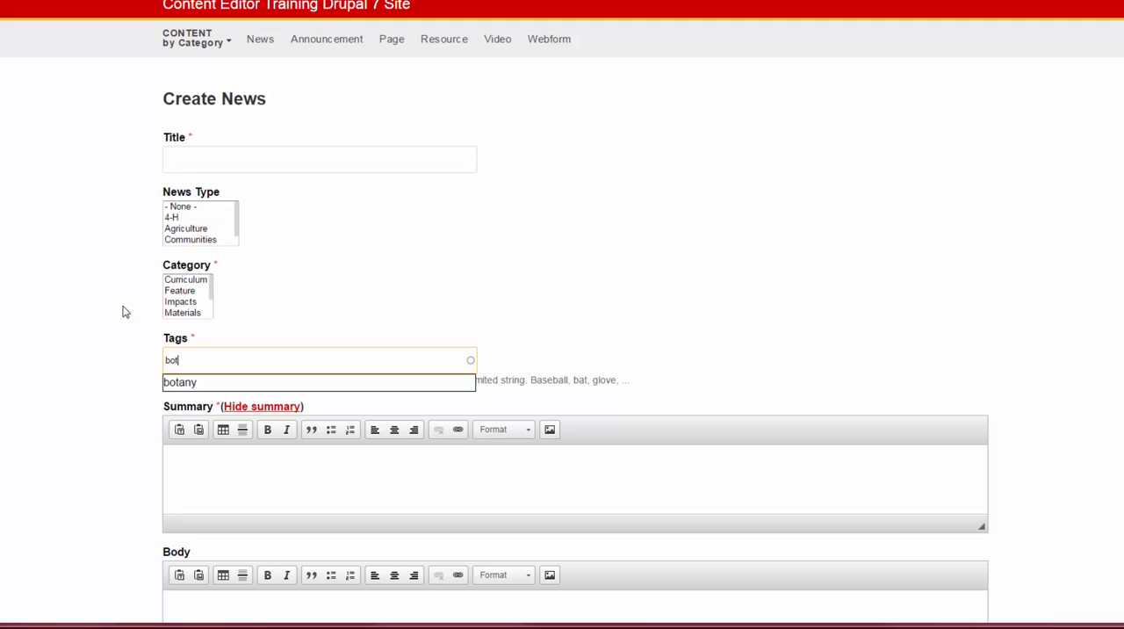
mouse_move(200, 348)
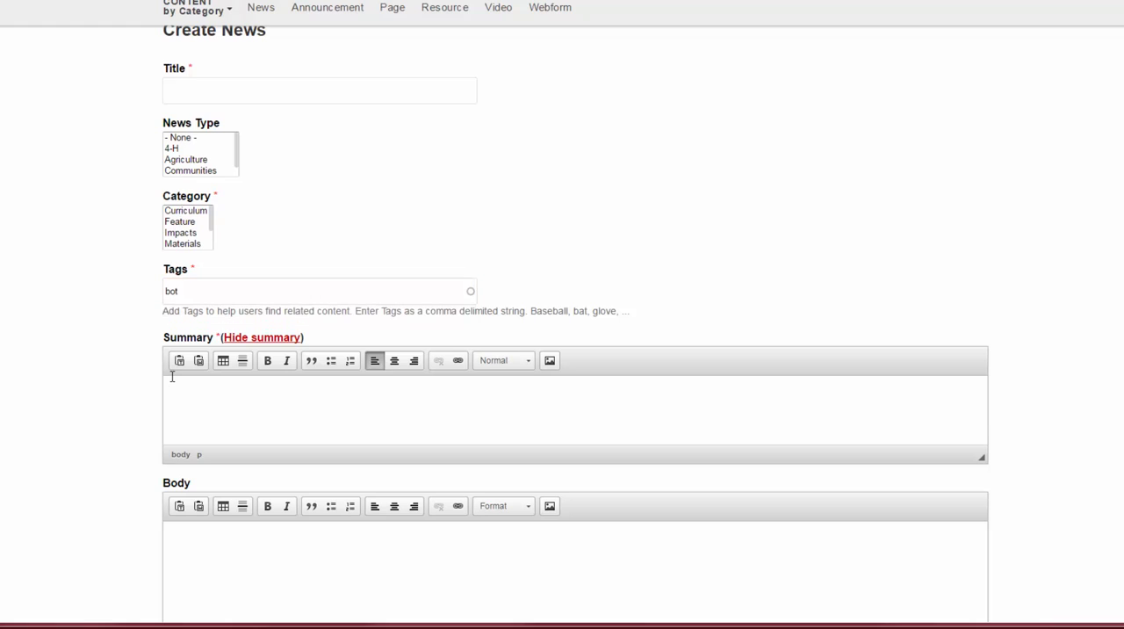
mouse_move(168, 376)
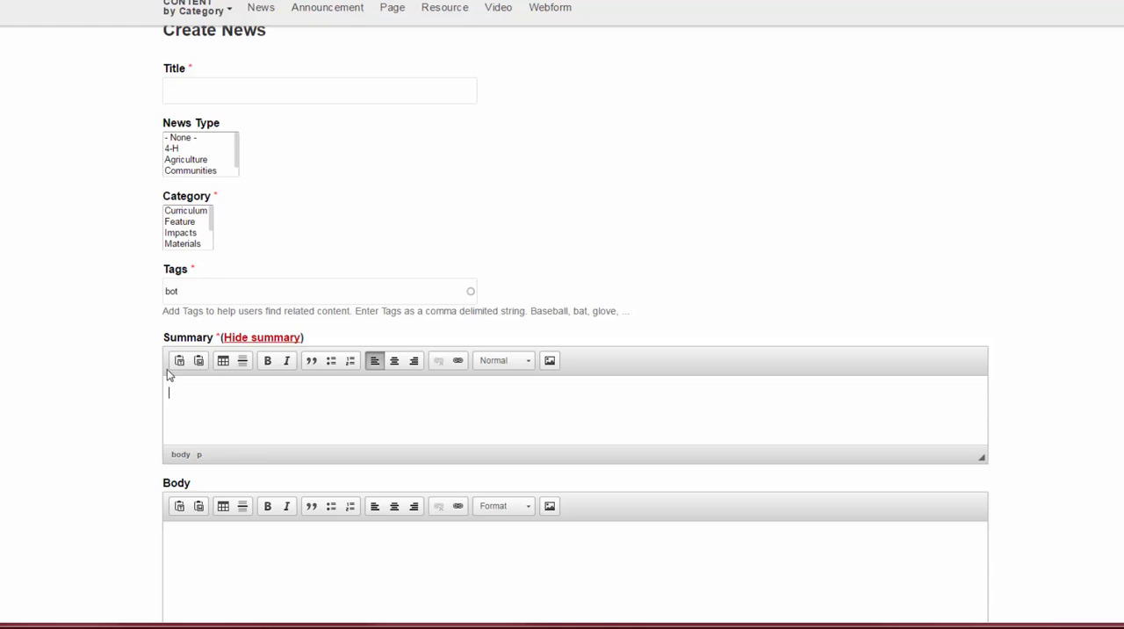
scroll(down, 3)
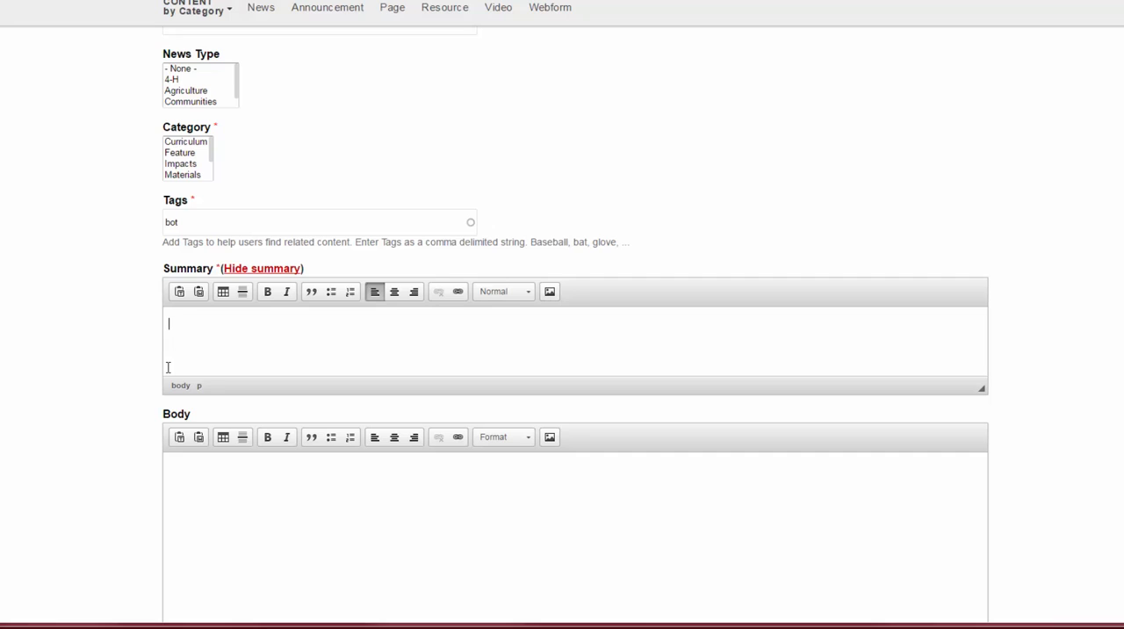
scroll(down, 3)
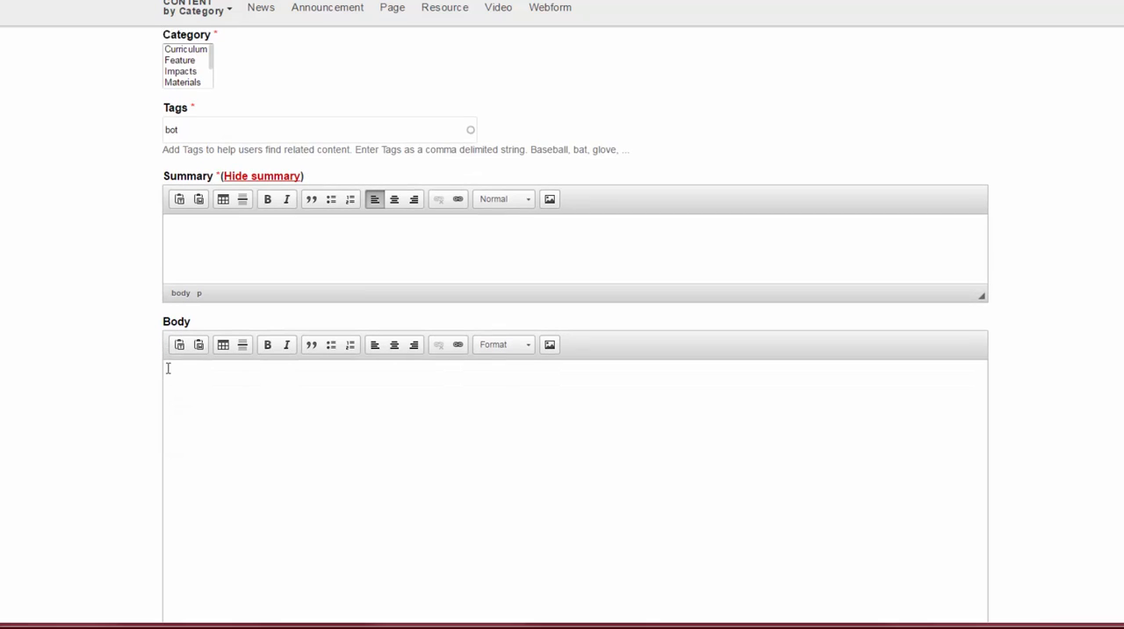
scroll(down, 3)
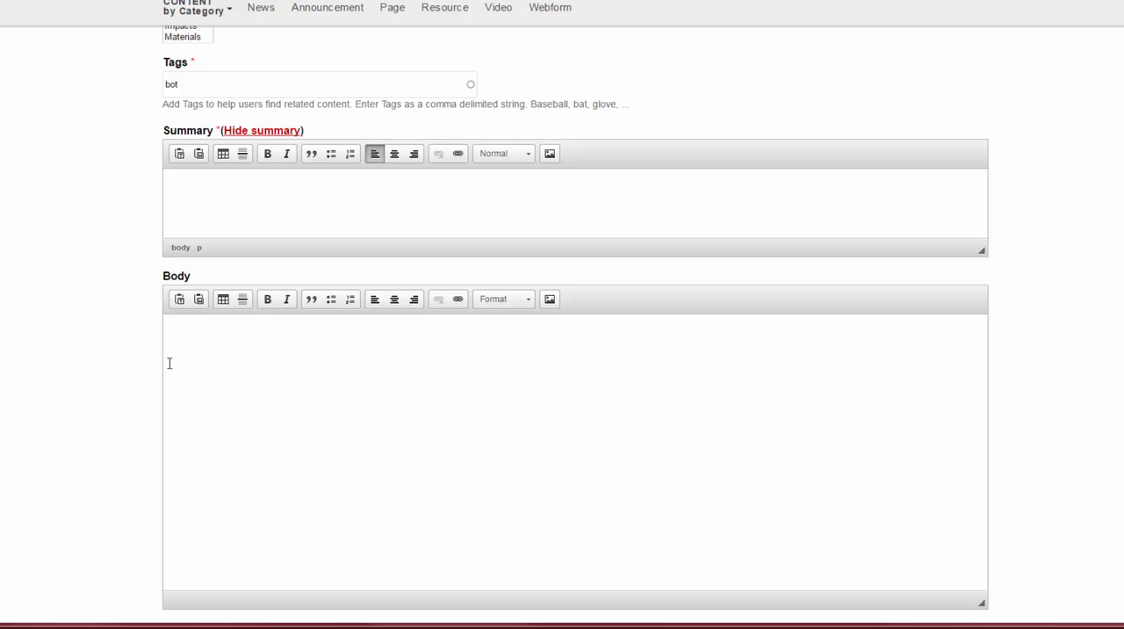
mouse_move(168, 355)
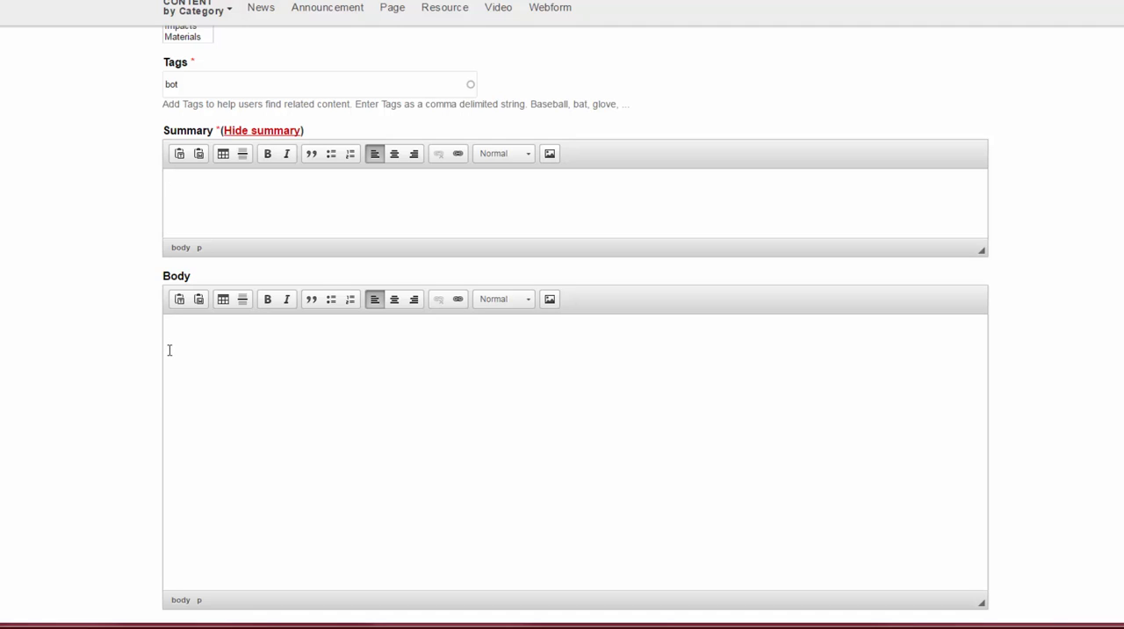
scroll(down, 3)
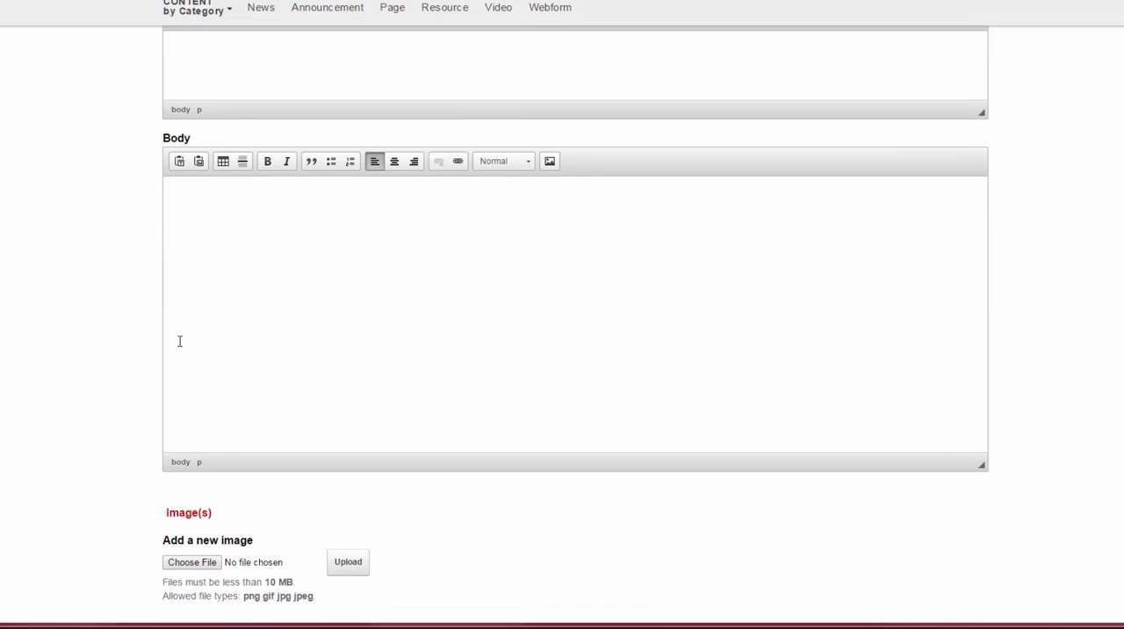
scroll(down, 3)
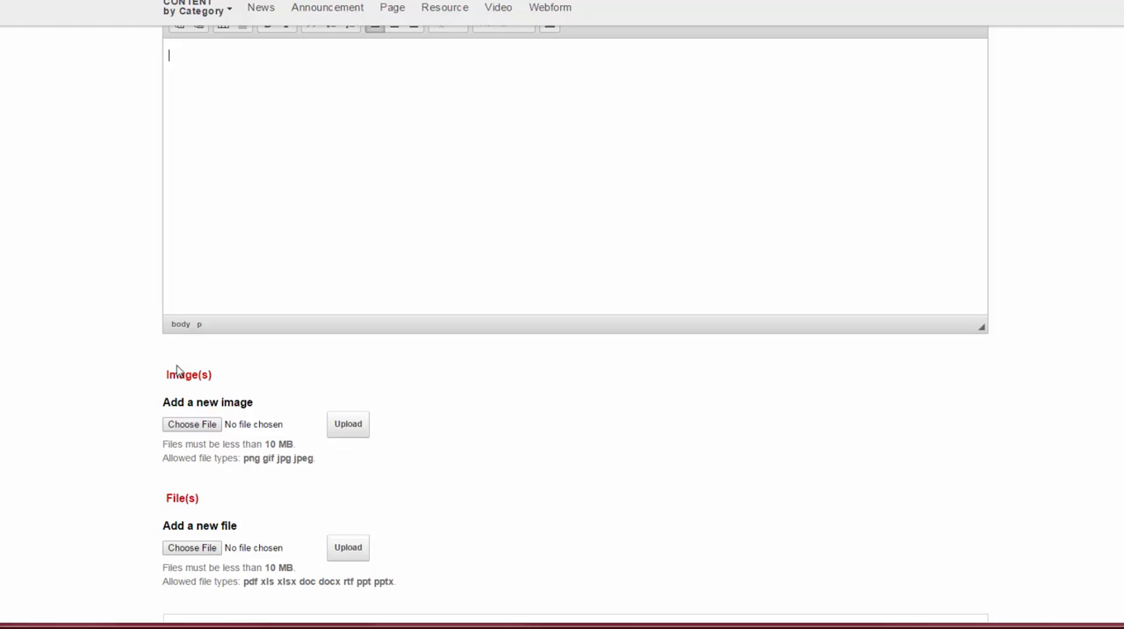
mouse_move(218, 409)
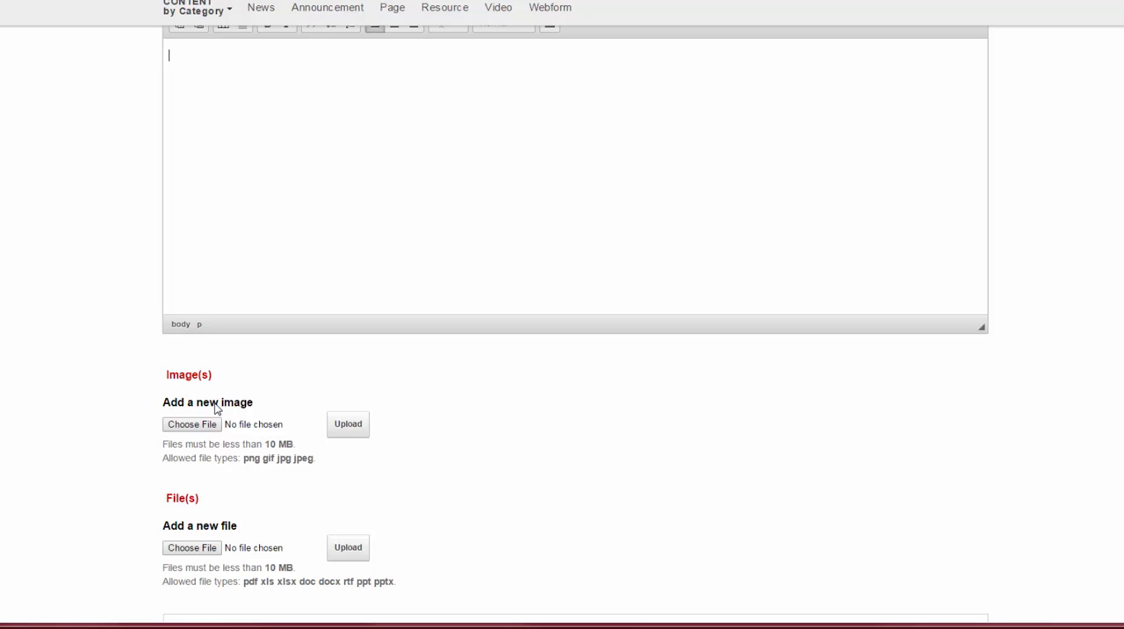
mouse_move(204, 422)
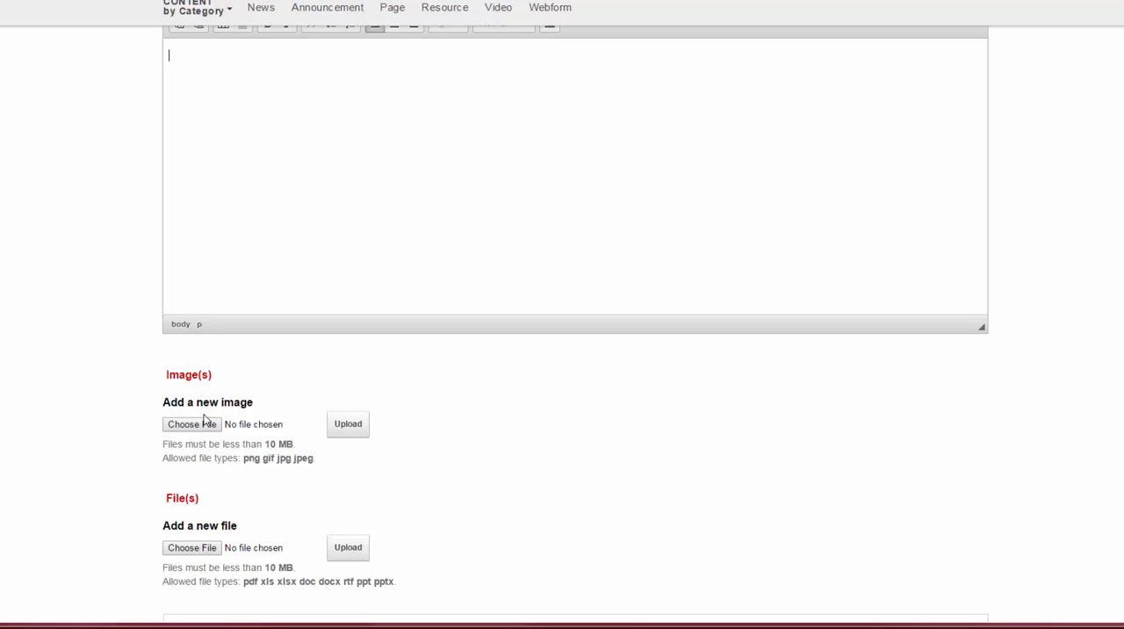
click(189, 425)
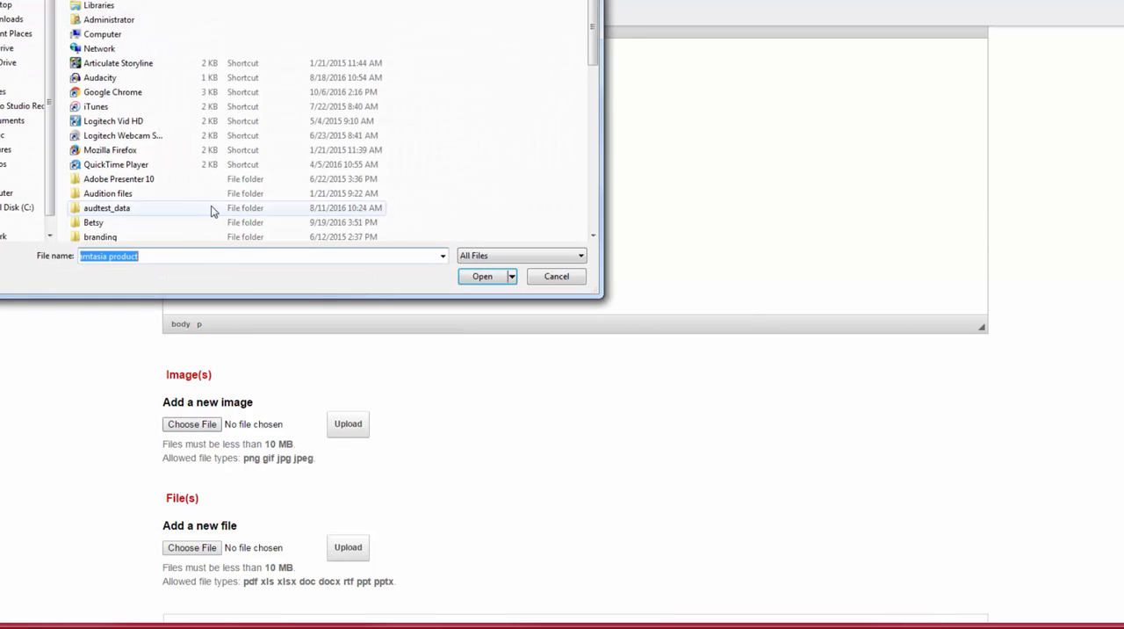
mouse_move(362, 256)
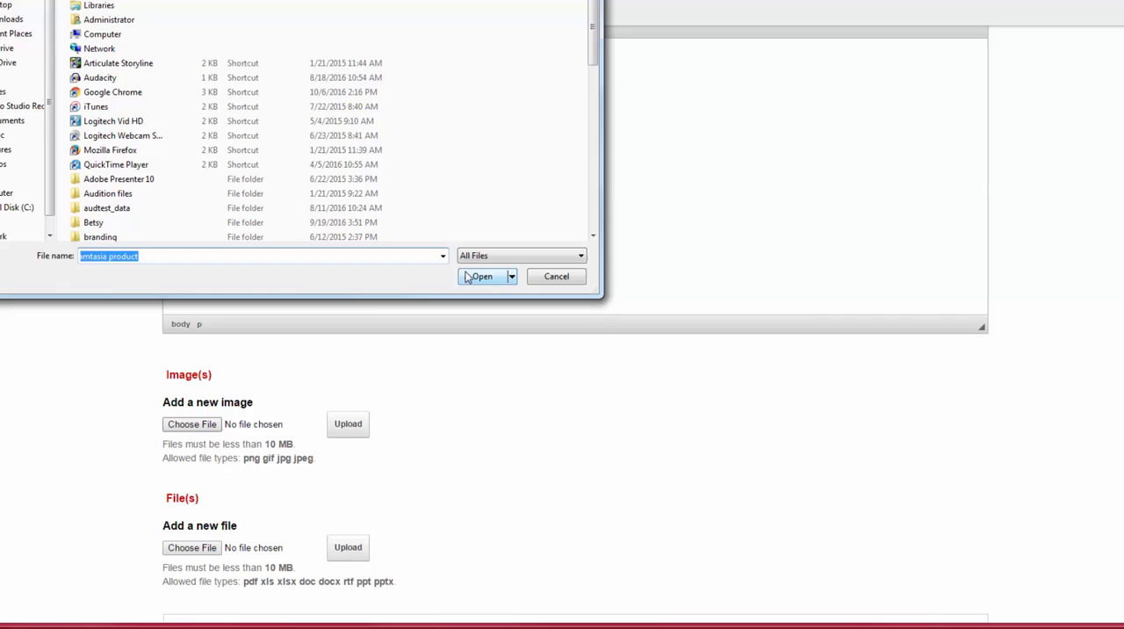
click(481, 275)
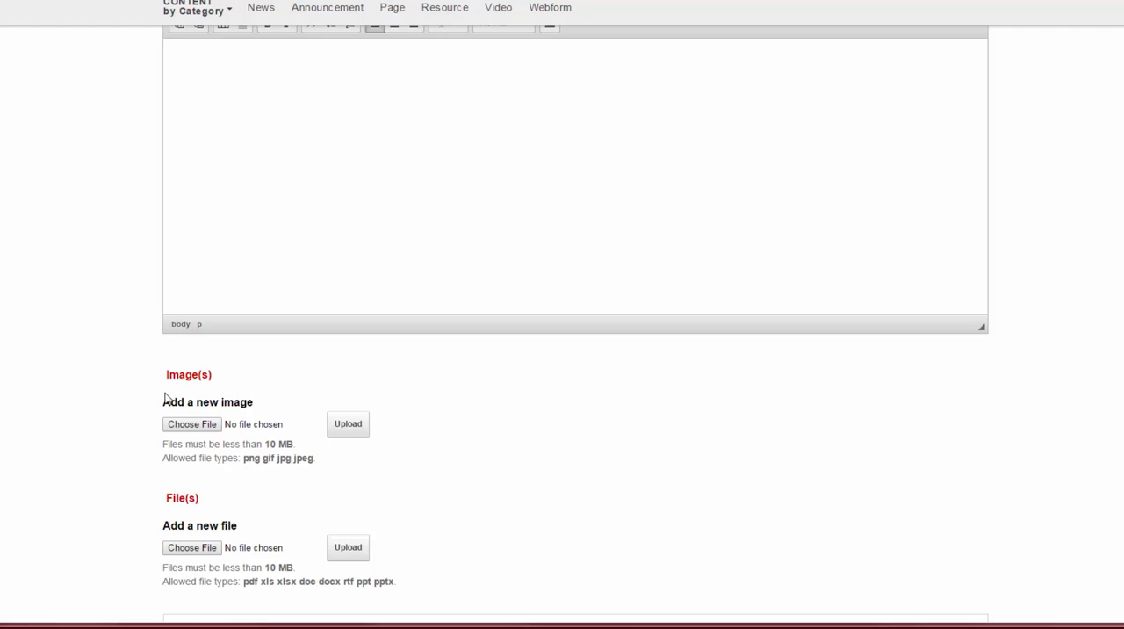
mouse_move(165, 399)
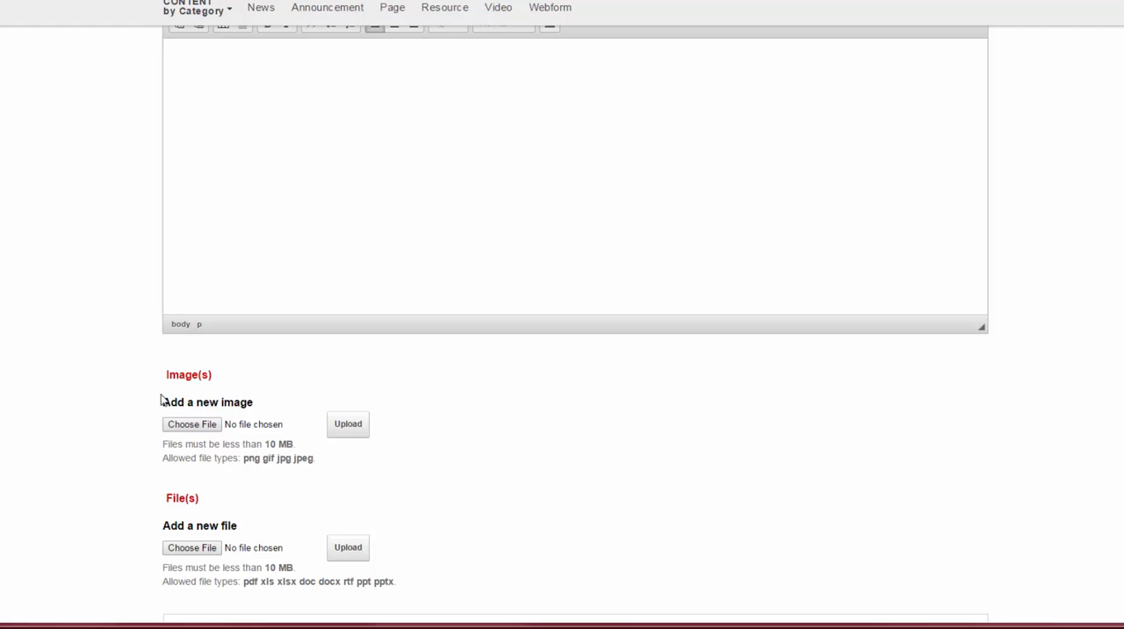
mouse_move(156, 401)
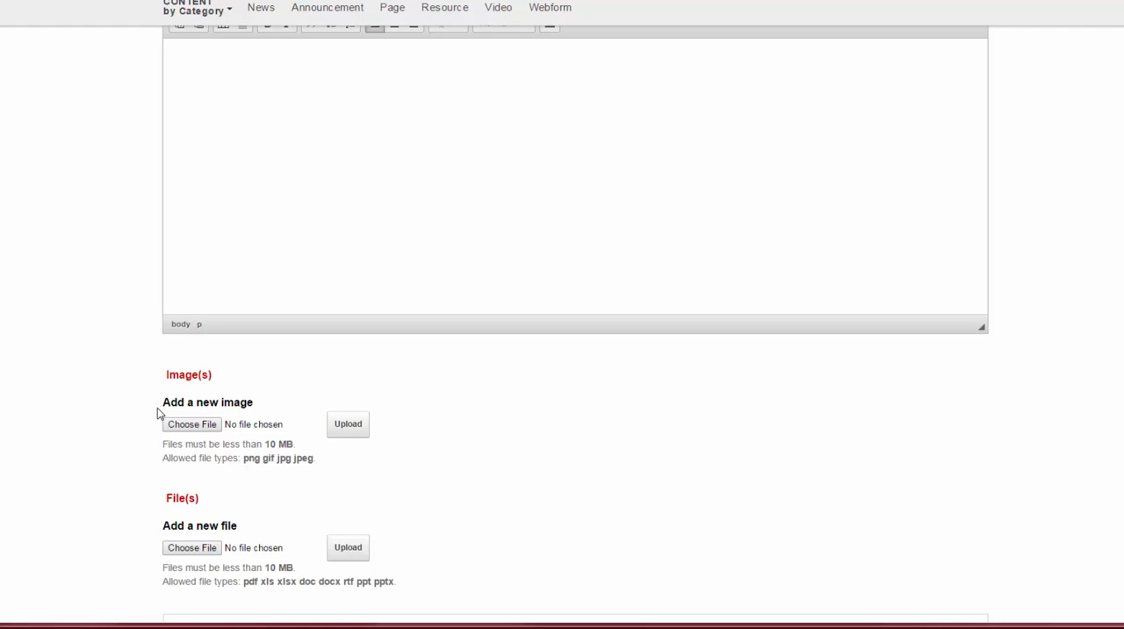
mouse_move(156, 420)
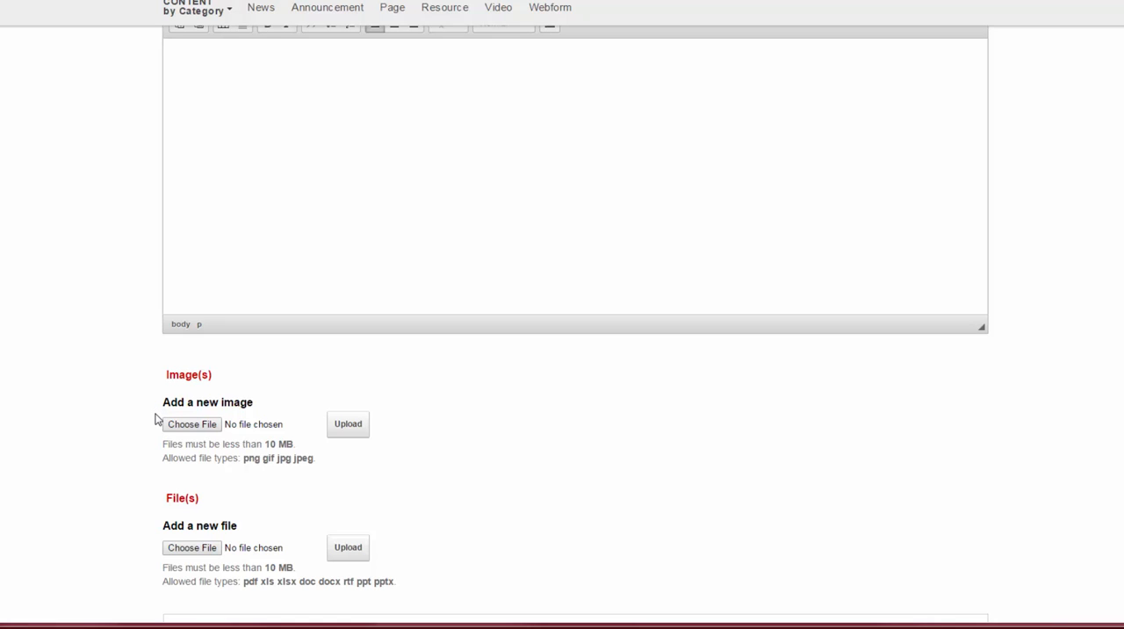
mouse_move(167, 418)
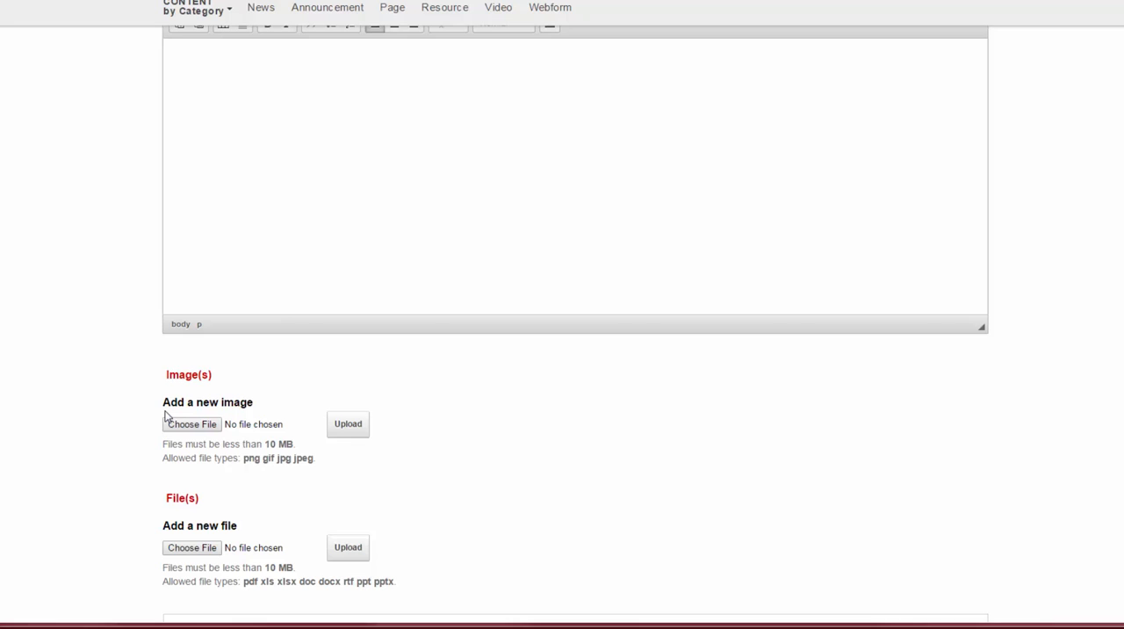
Go to the News examples list and view the 'Science of Parenting: Teens and Jobs' article.
scroll(down, 3)
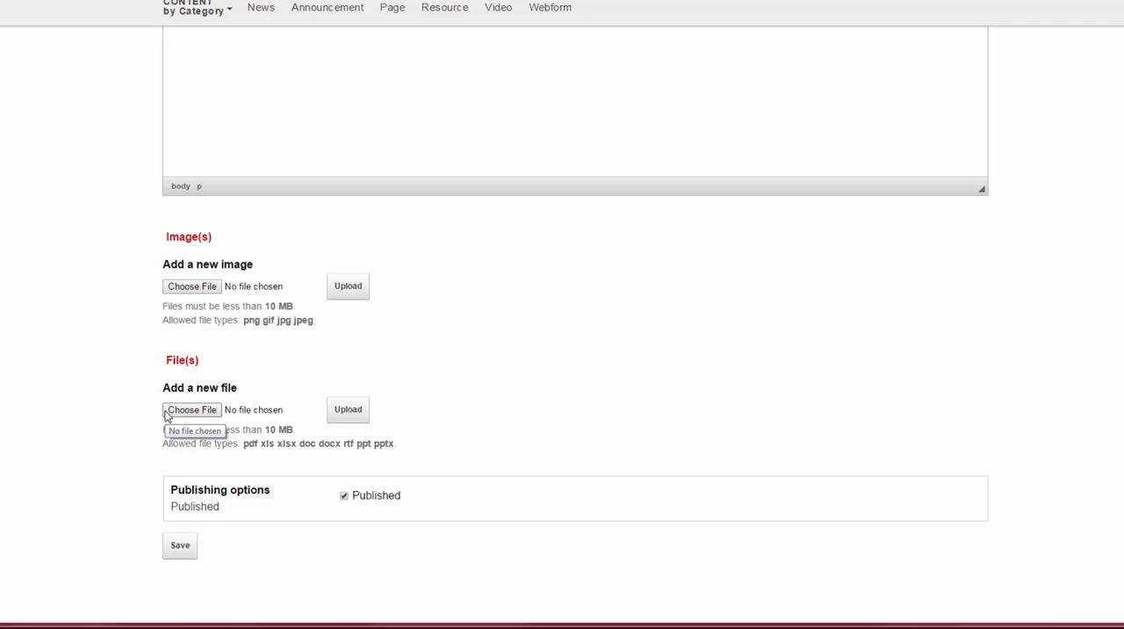
mouse_move(157, 397)
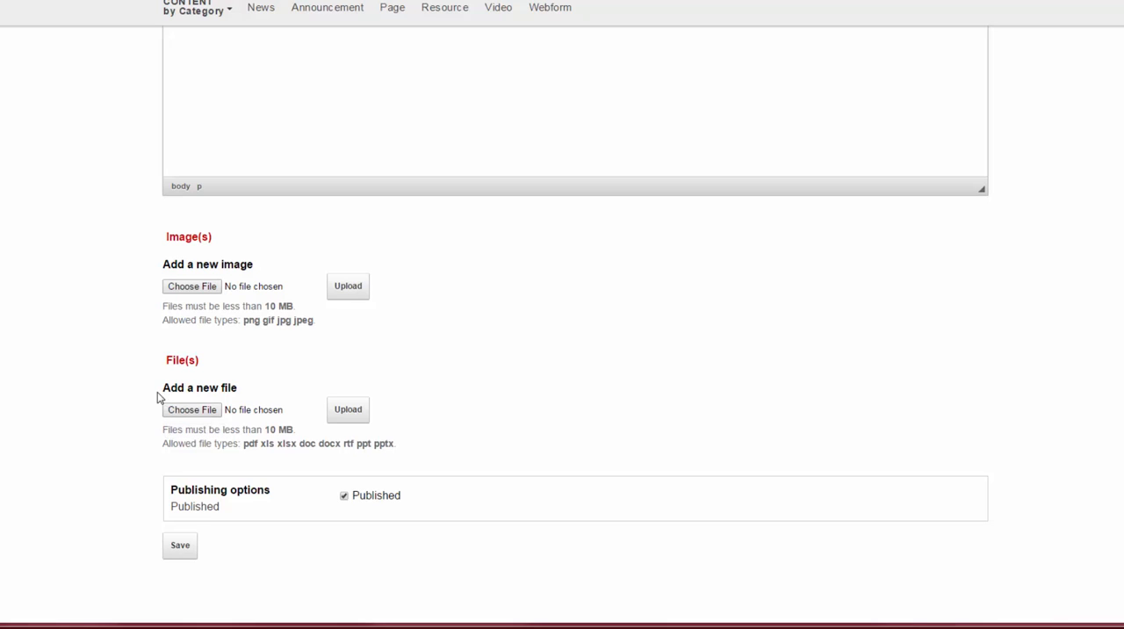
mouse_move(274, 423)
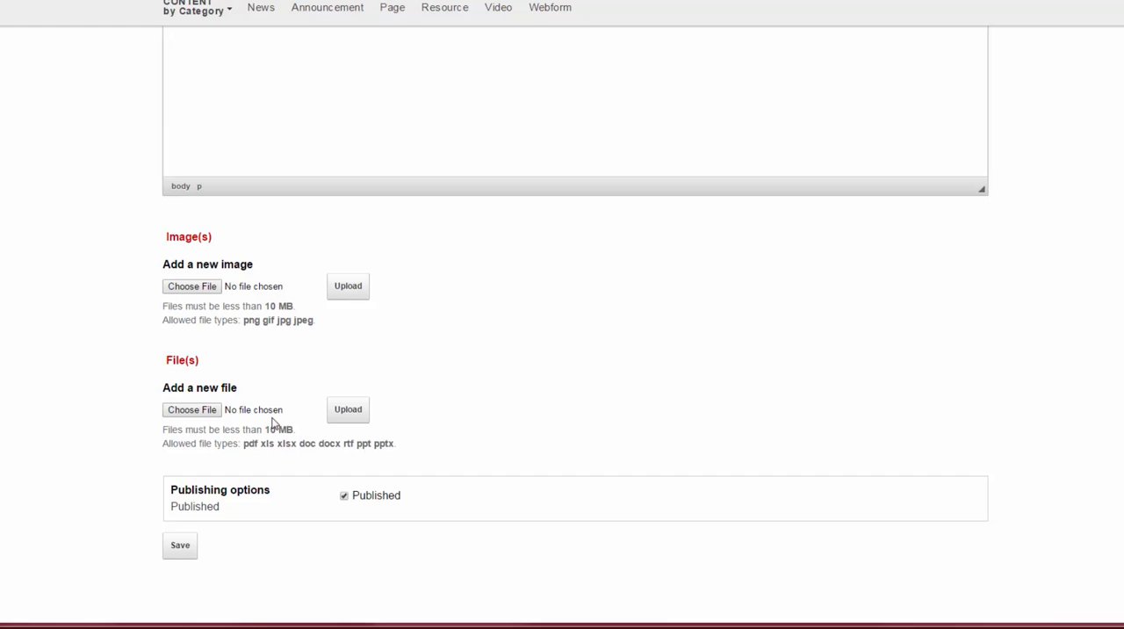
mouse_move(267, 421)
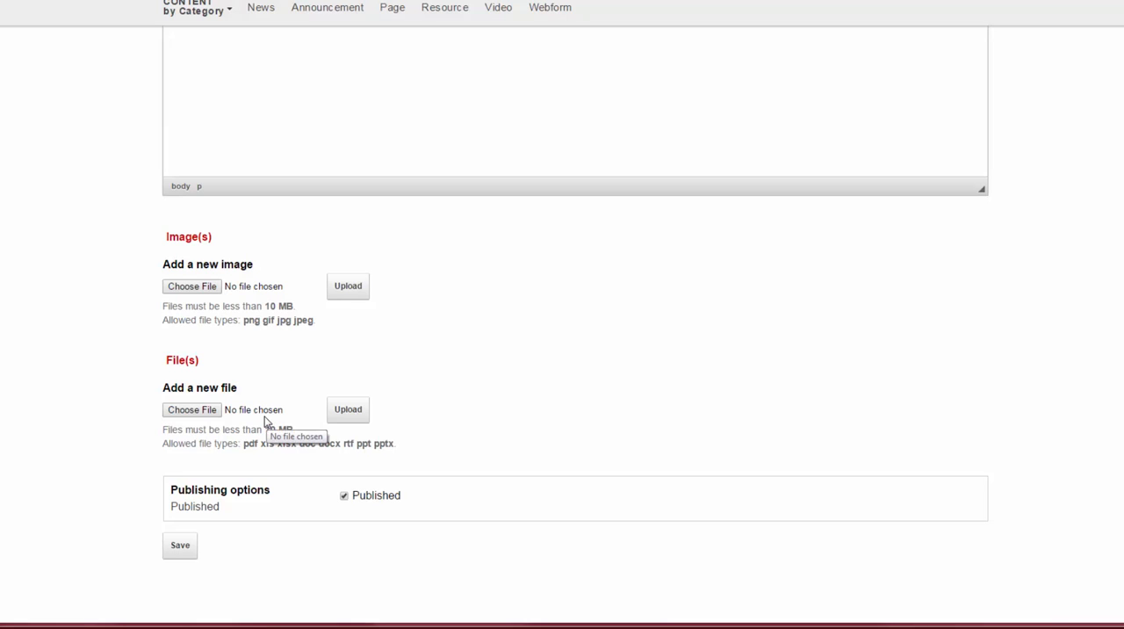
mouse_move(255, 412)
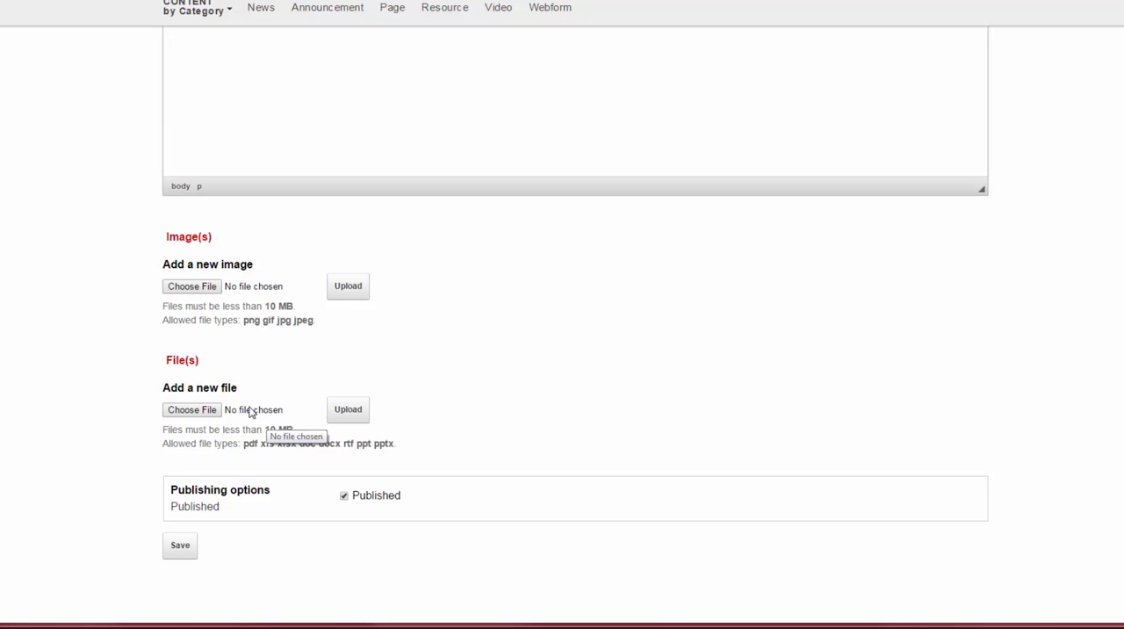
mouse_move(243, 411)
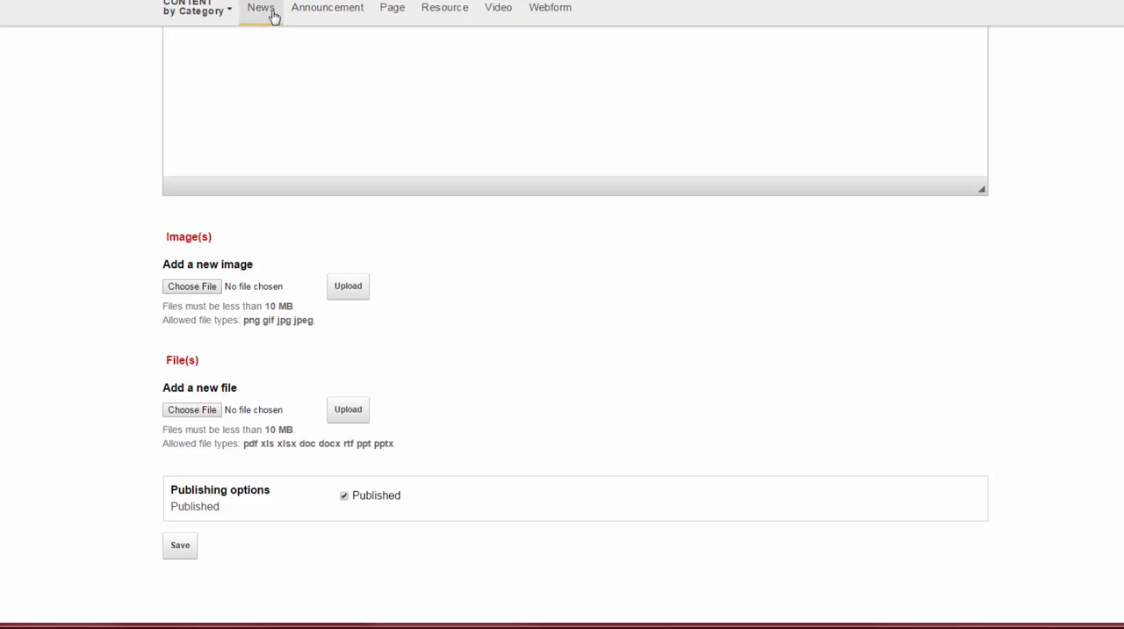
click(260, 7)
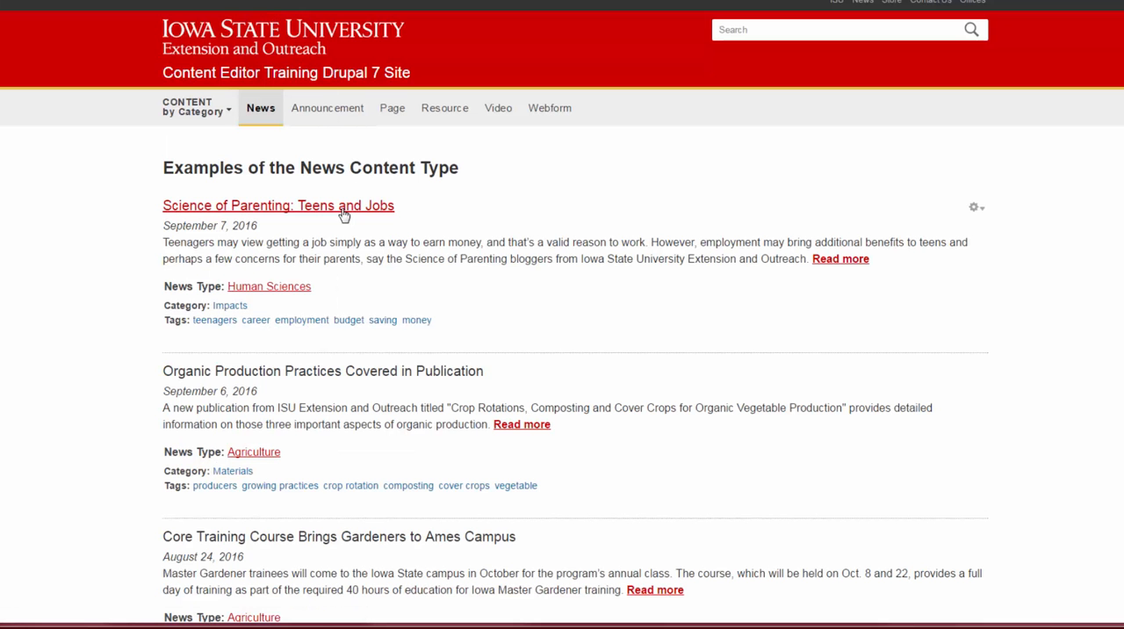
click(278, 203)
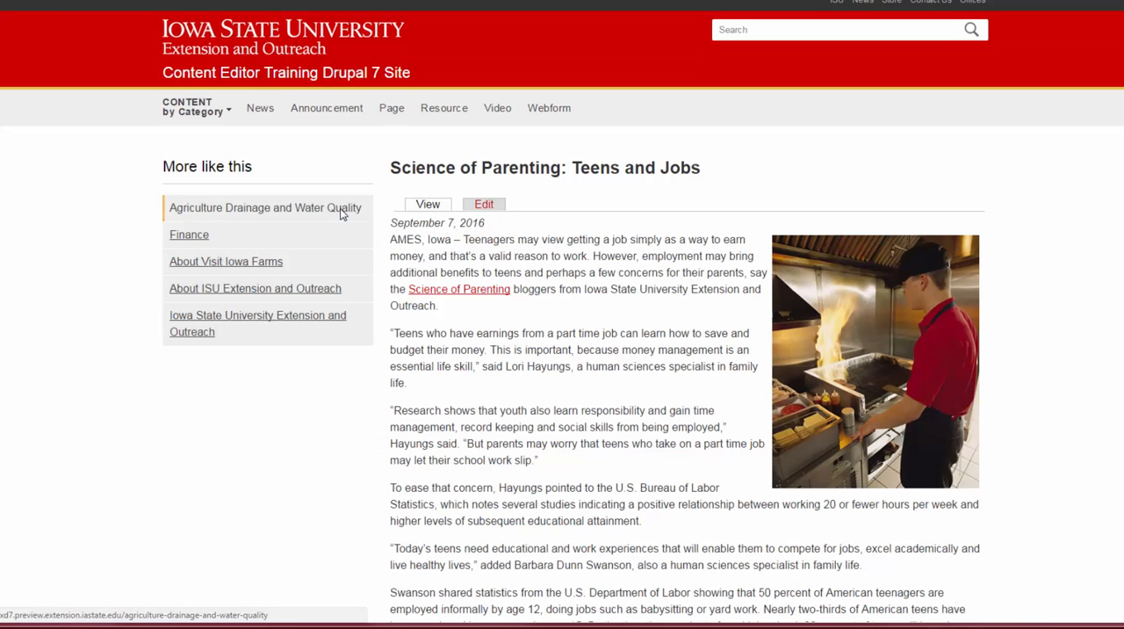